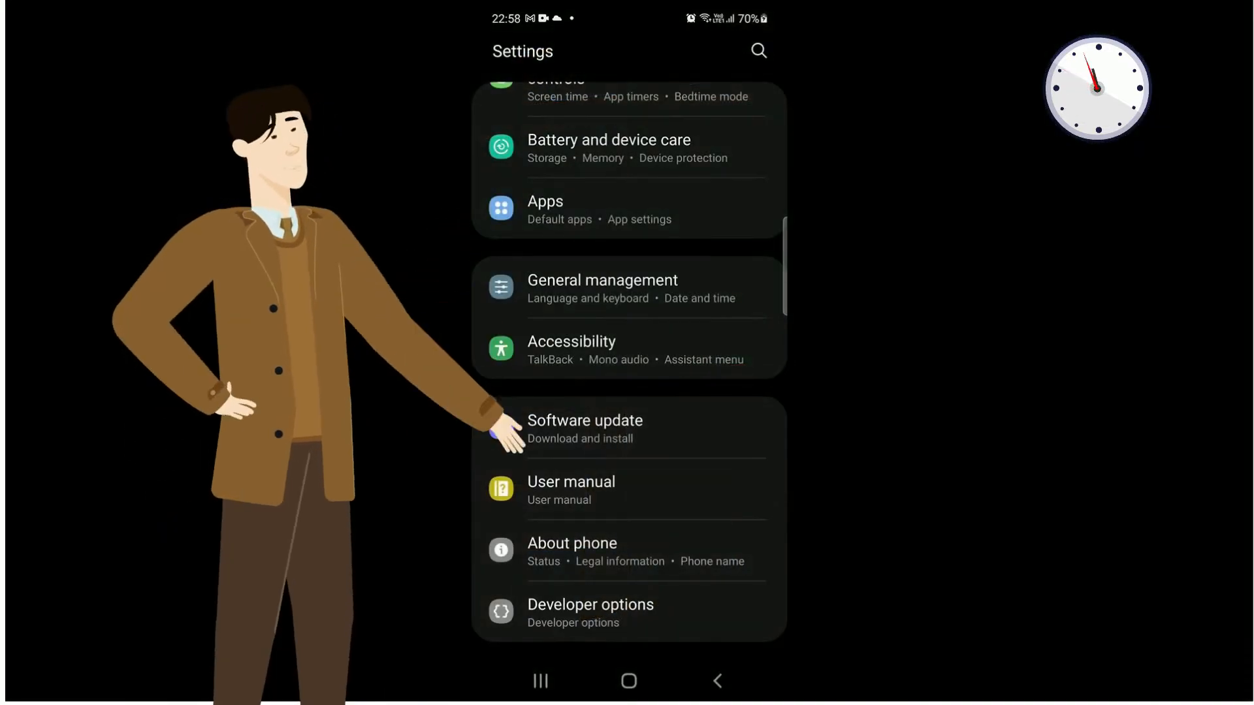
Step: Go to About phone > Software information and tap Build number to confirm developer mode is on
{"action": "left_click", "coordinate": [572, 550]}
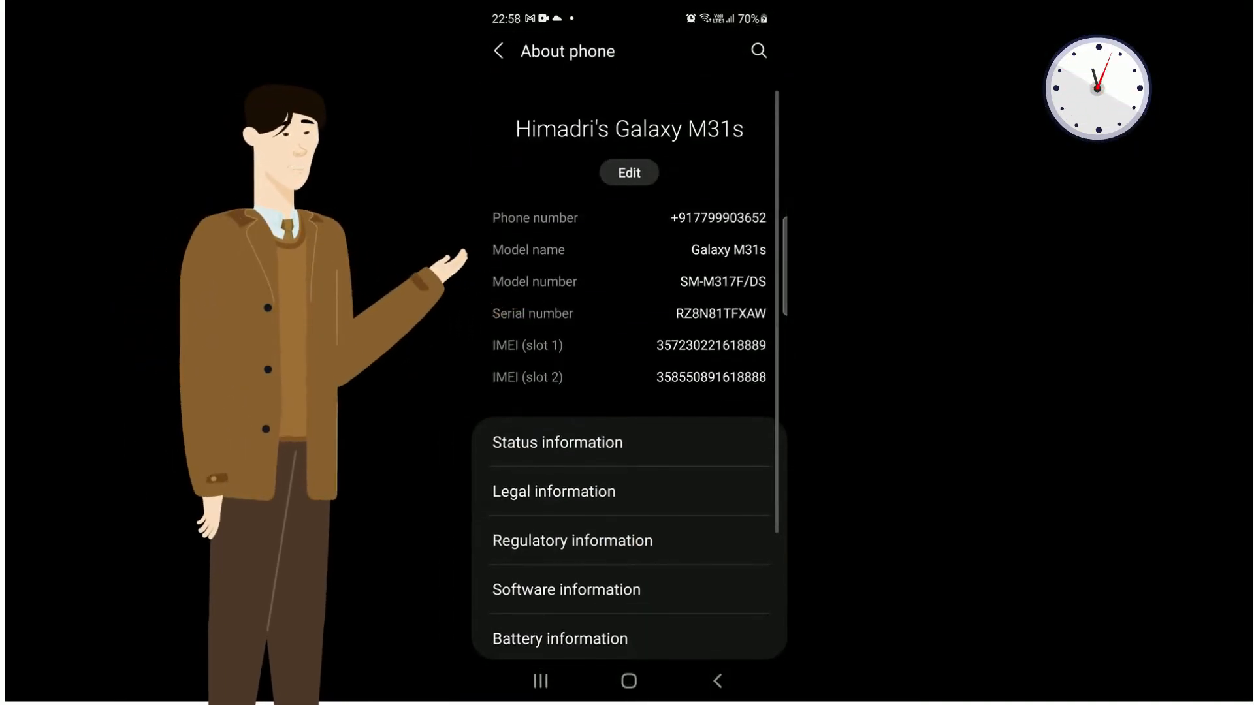
{"action": "left_click", "coordinate": [553, 491]}
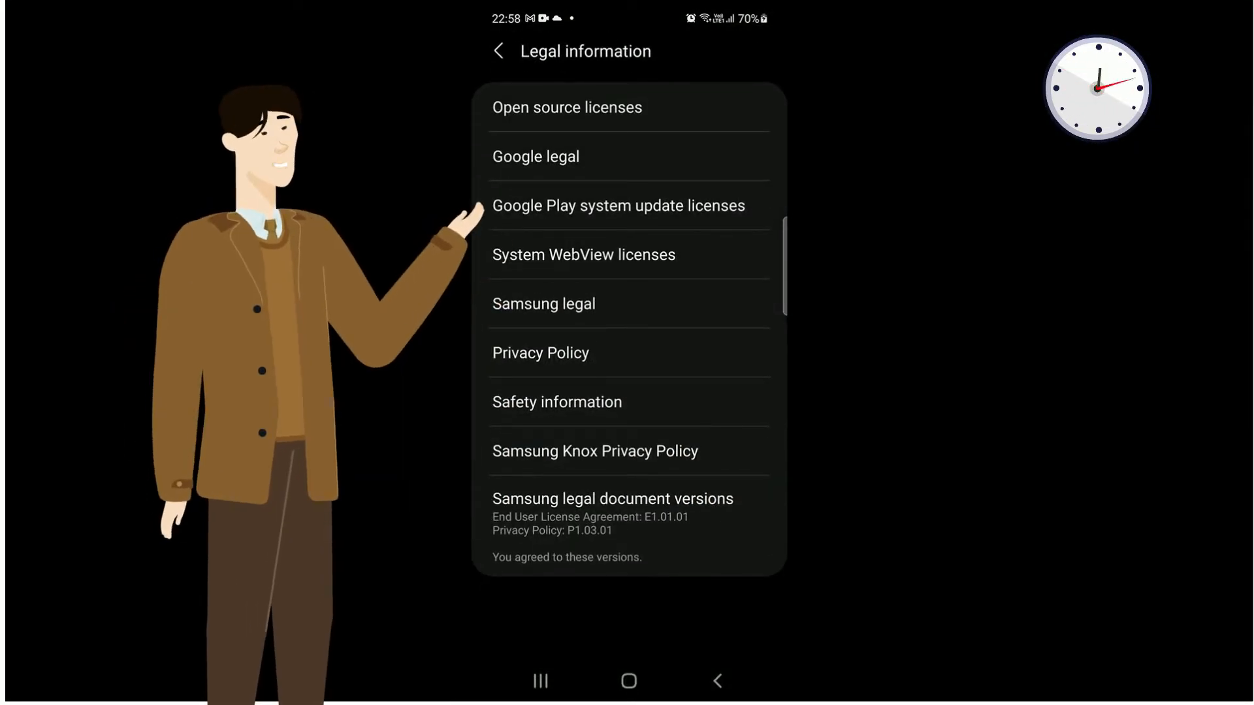
{"action": "left_click", "coordinate": [498, 50]}
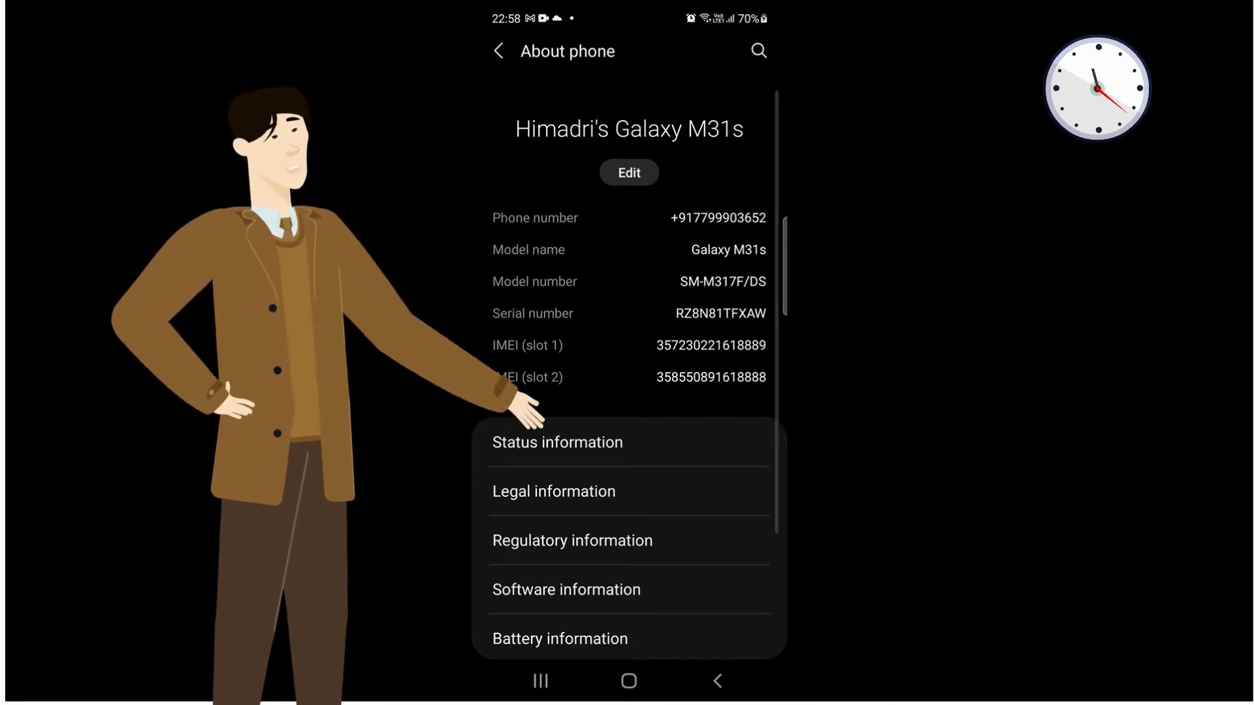
{"action": "left_click", "coordinate": [566, 590]}
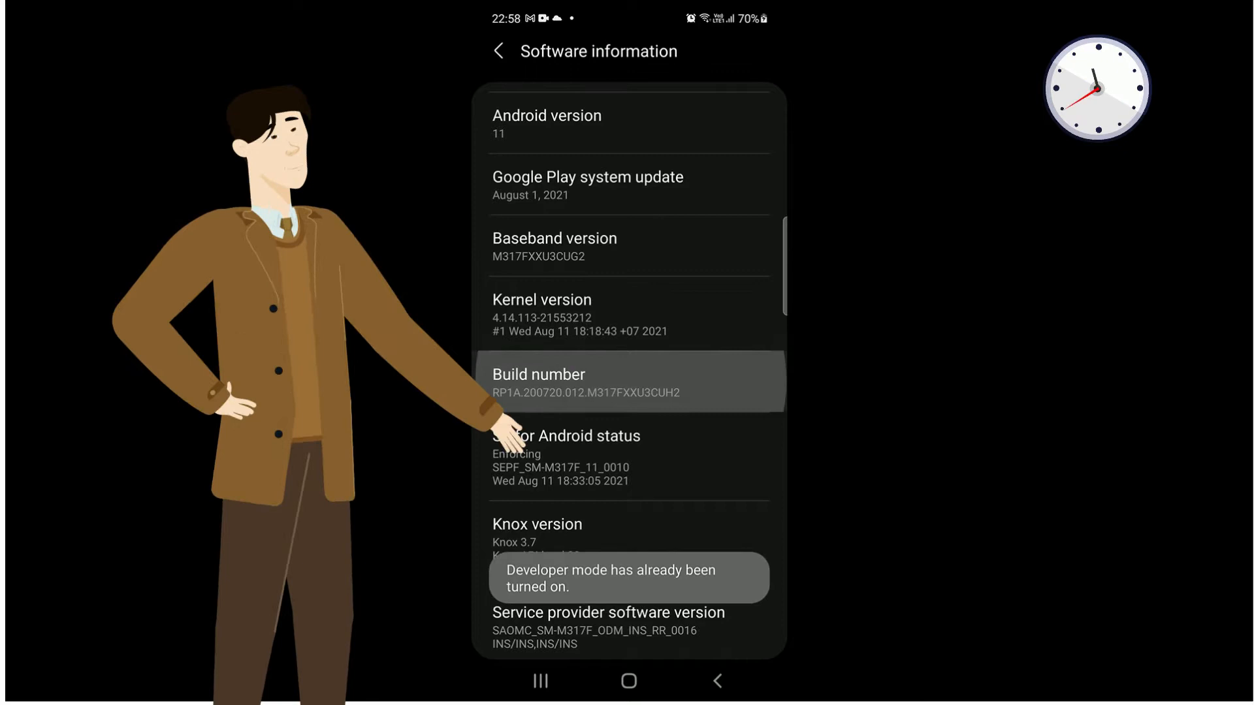
{"action": "left_click", "coordinate": [497, 51]}
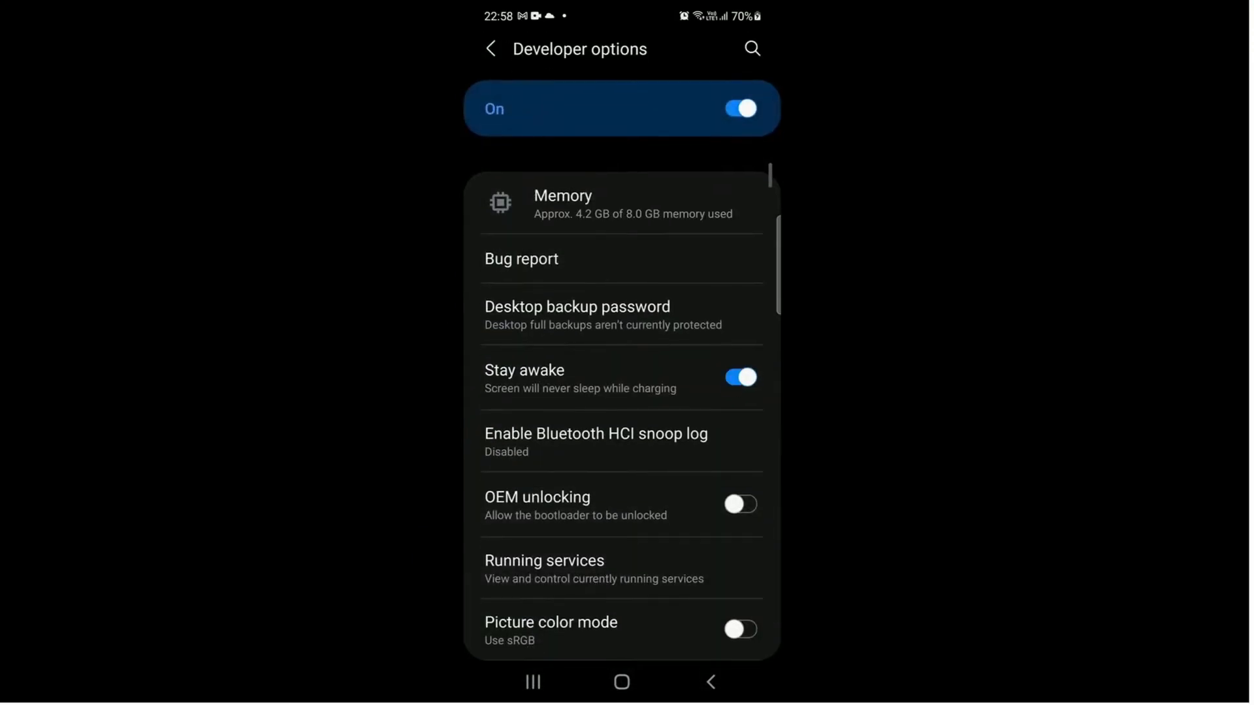
Step: Toggle USB debugging on under Debugging and accept the Allow USB debugging prompt
{"action": "scroll", "scroll_direction": "down", "scroll_amount": 3}
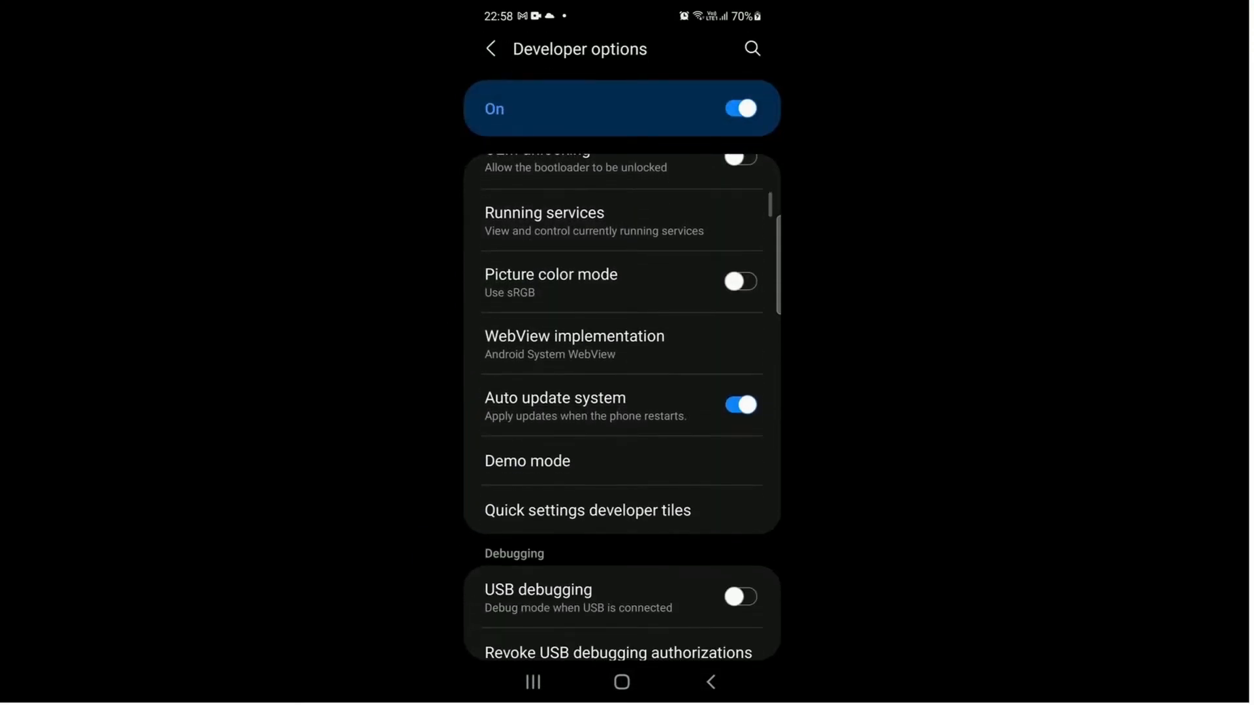
{"action": "left_click", "coordinate": [738, 596]}
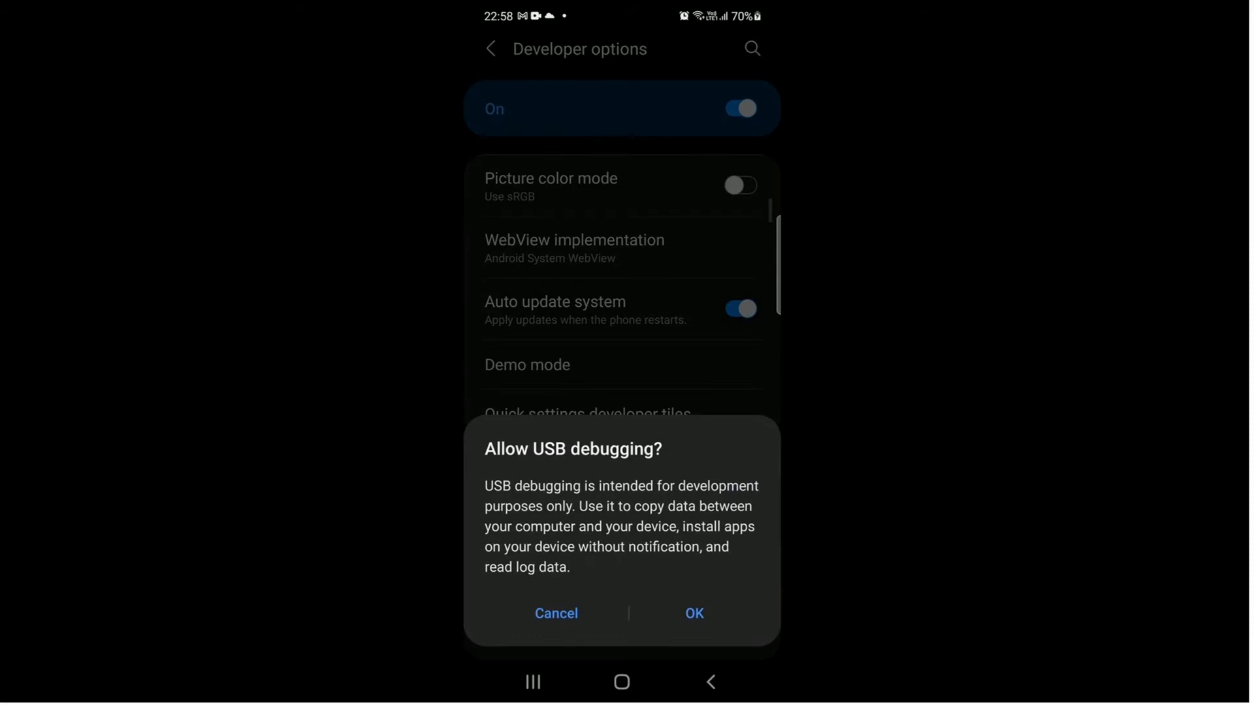
{"action": "left_click", "coordinate": [692, 614]}
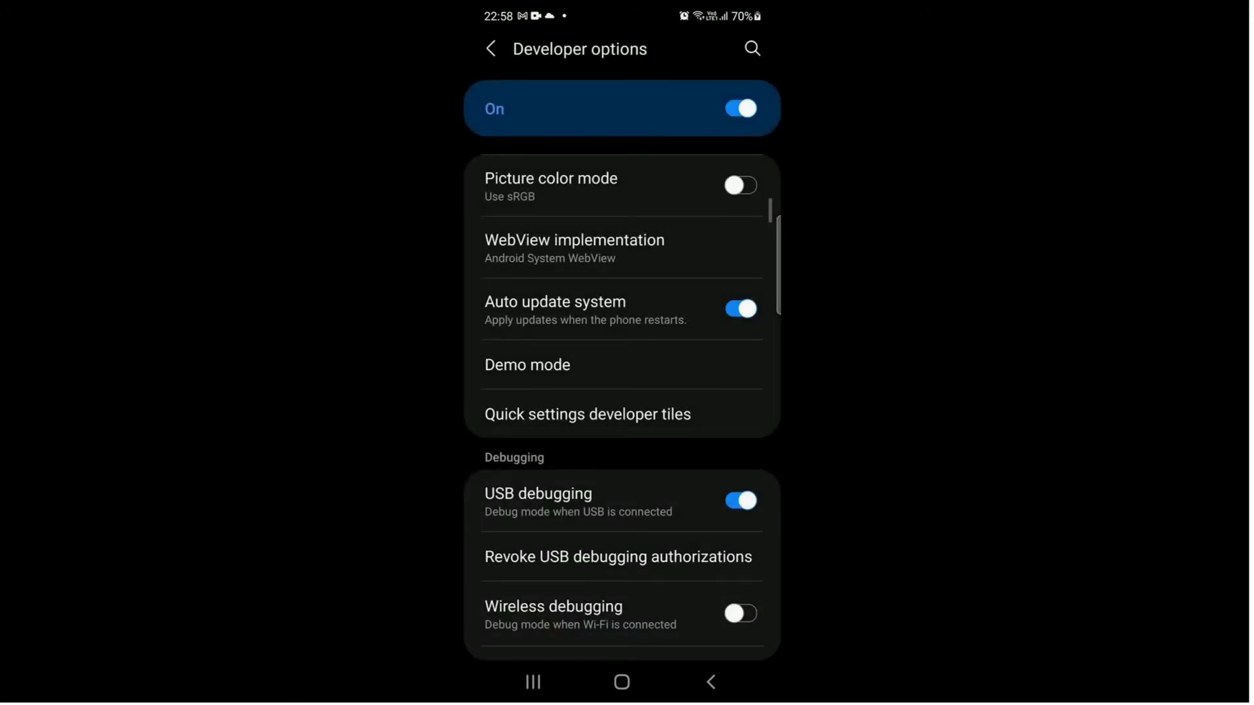